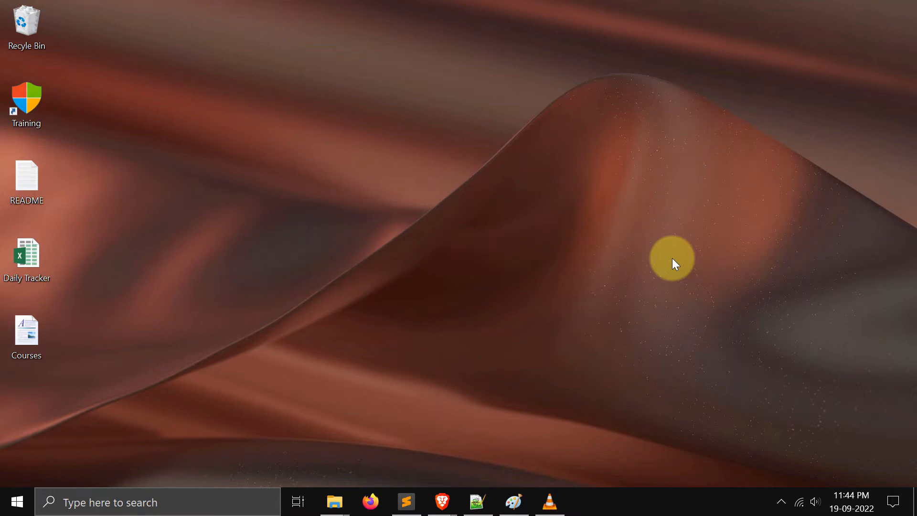
Launch the Brave browser from the taskbar, landing on the Google home page
click(443, 502)
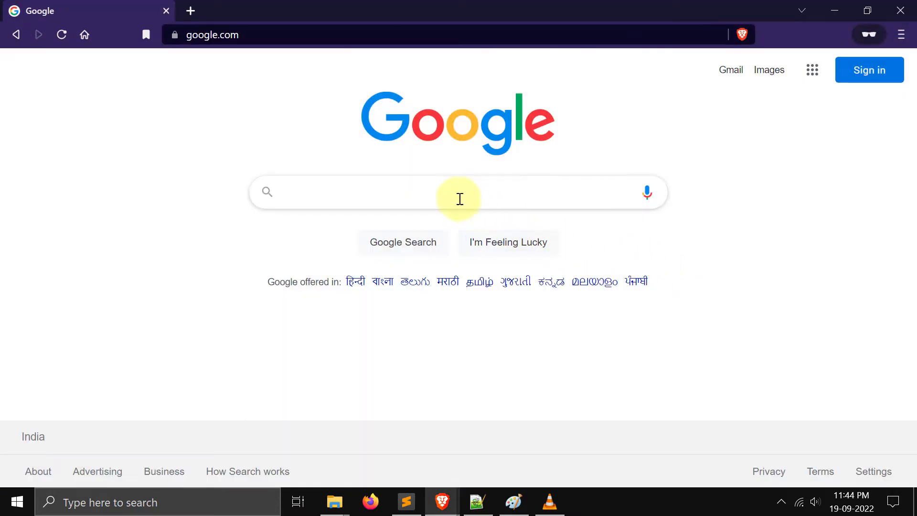
Search Google for 'remove.bg' and show the results
click(458, 191)
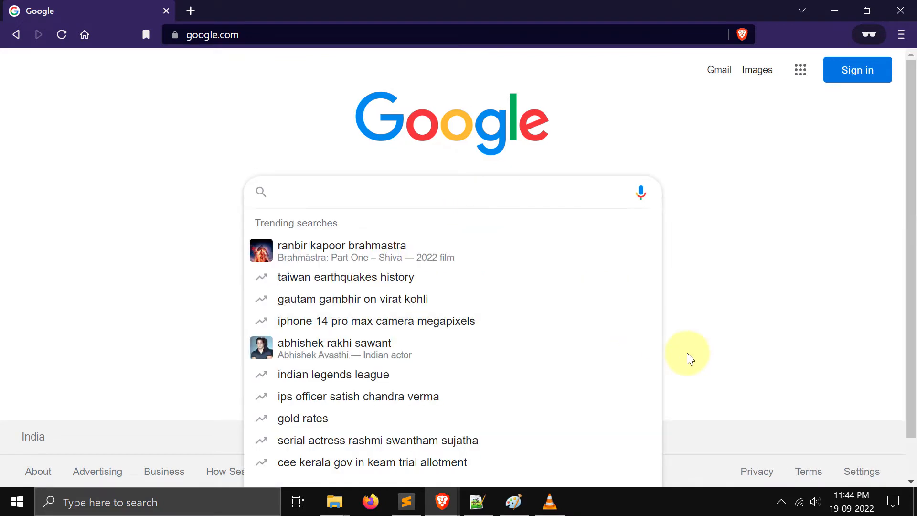
text(remove)
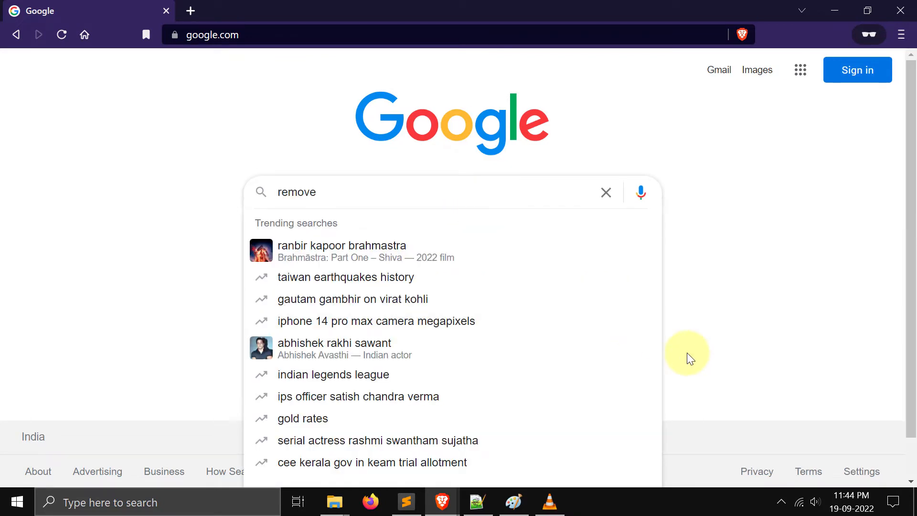
text(.bg)
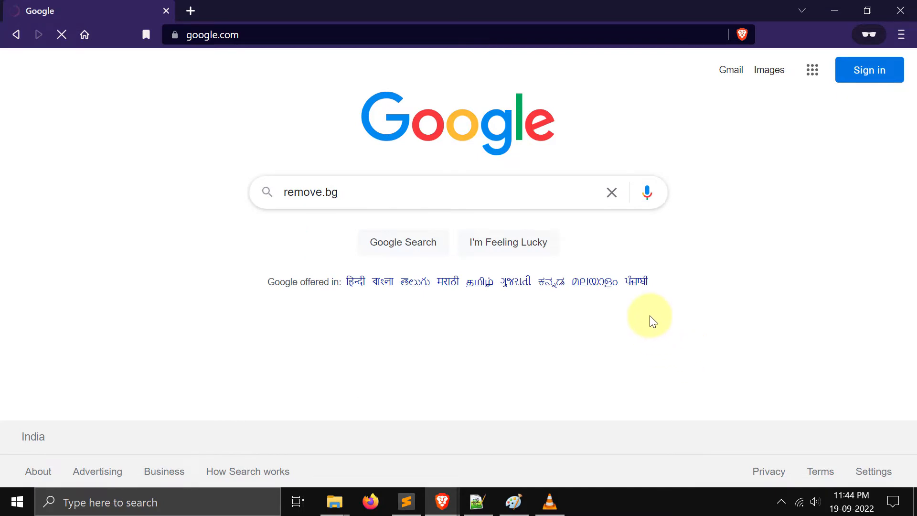
click(403, 242)
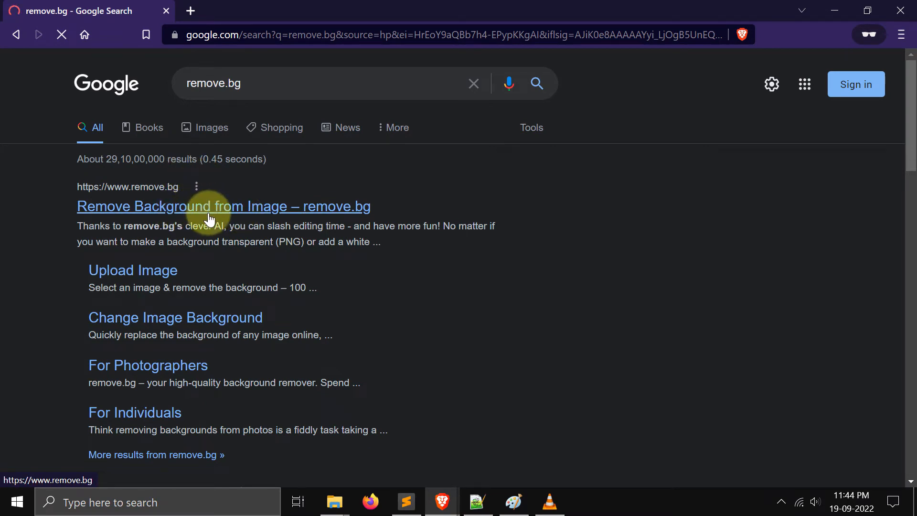
Open the remove.bg website from the first search result
click(222, 206)
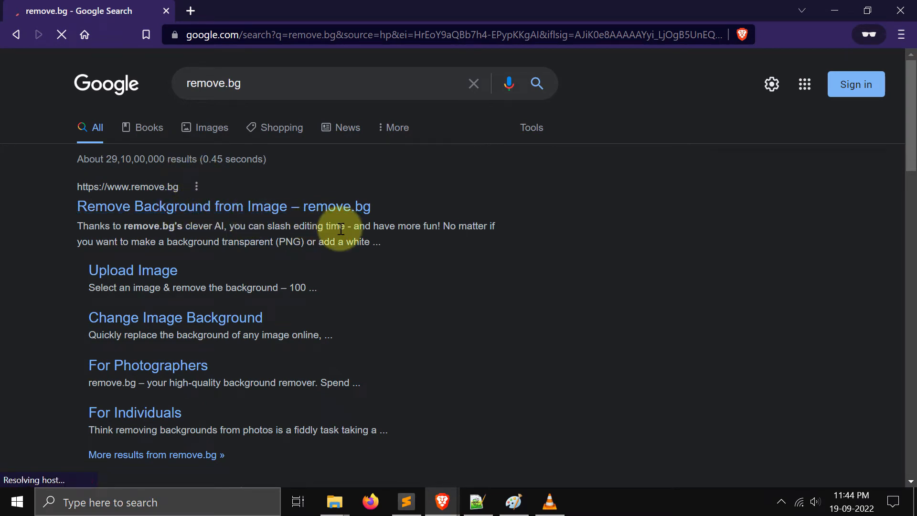
click(223, 206)
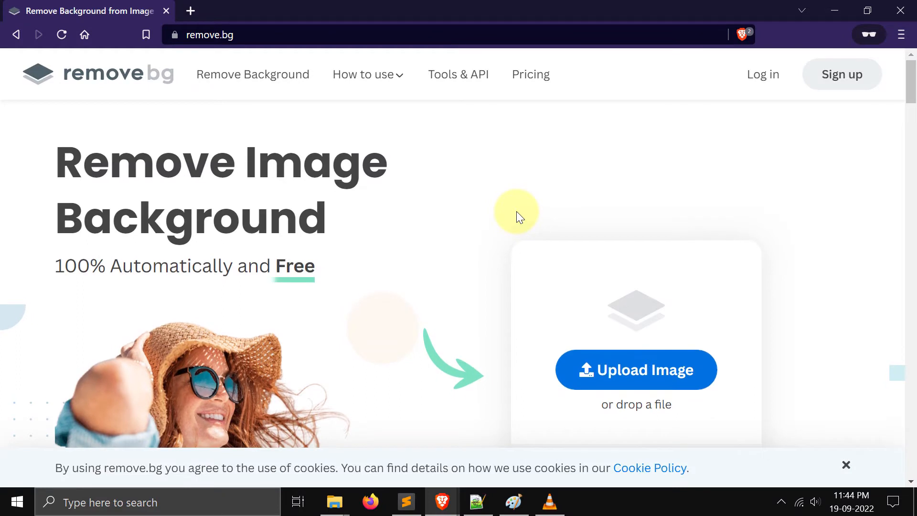
scroll(down, 3)
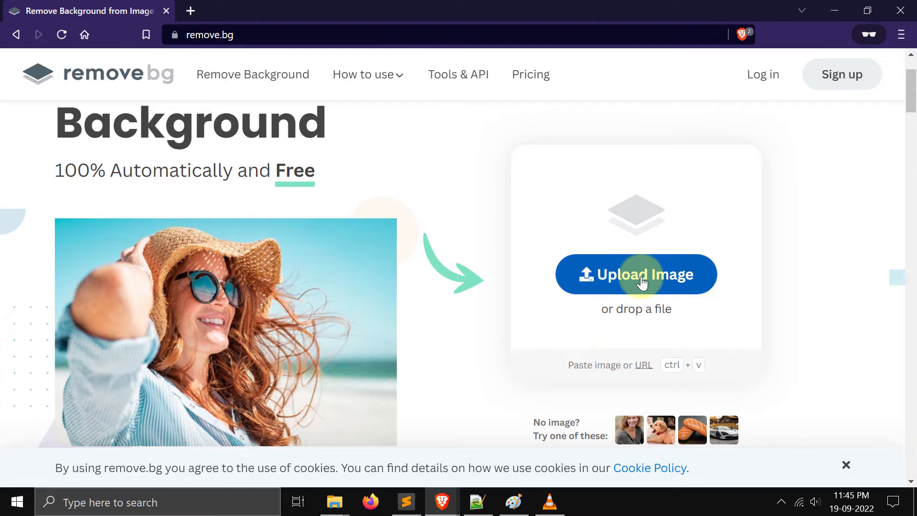
Upload the 'bill gates' photo from the Downloads folder to remove.bg
click(636, 275)
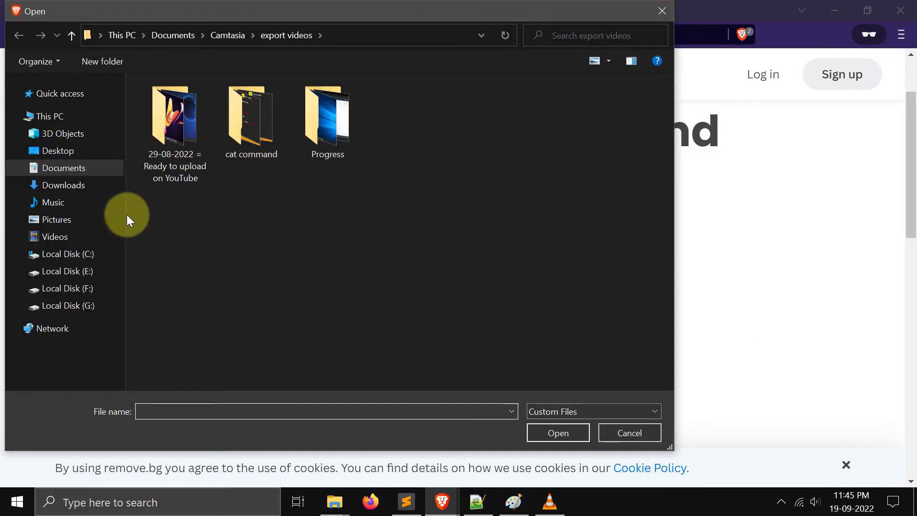
click(63, 184)
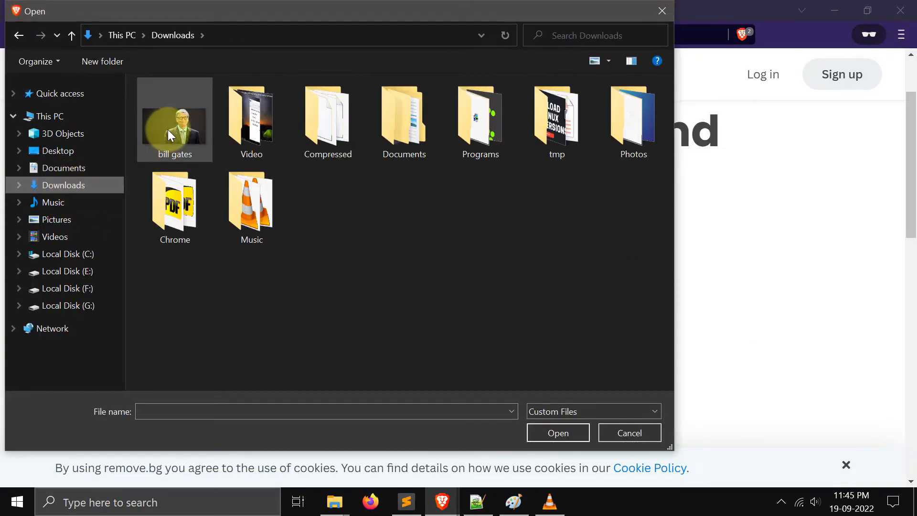
click(174, 123)
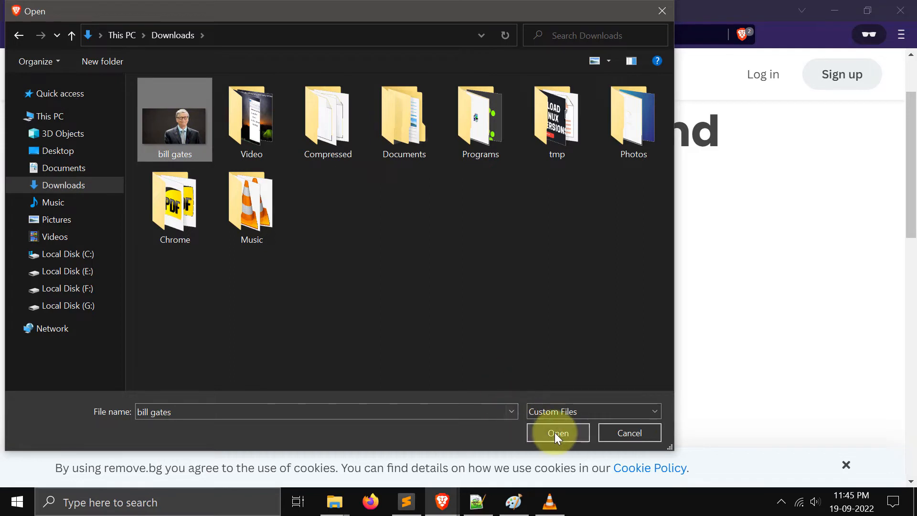
click(557, 432)
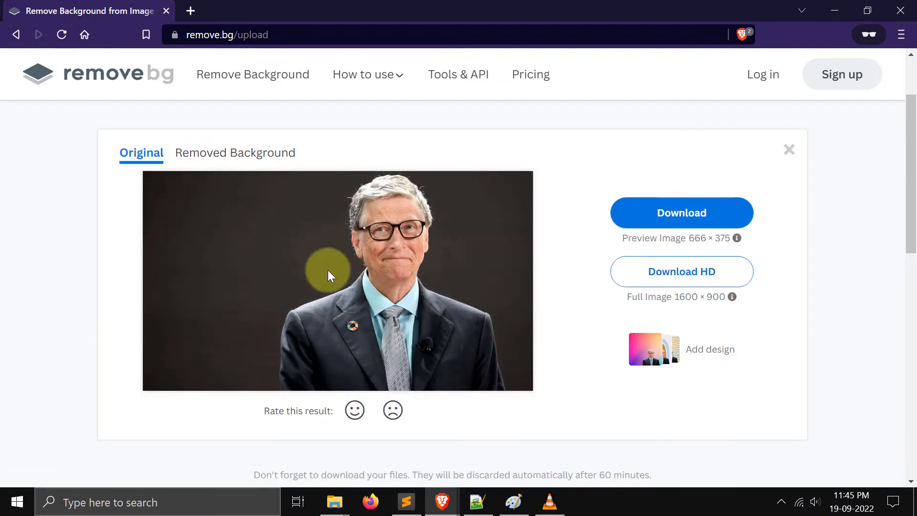
mouse_move(275, 212)
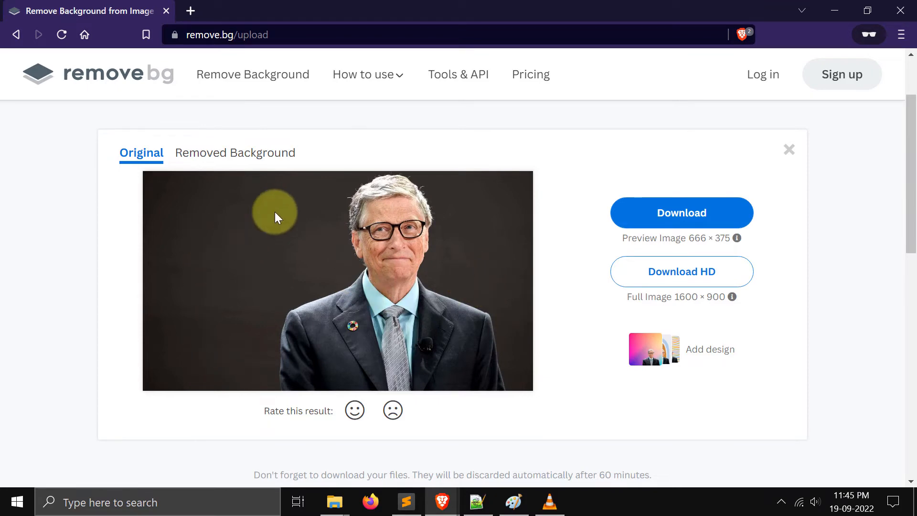
mouse_move(235, 152)
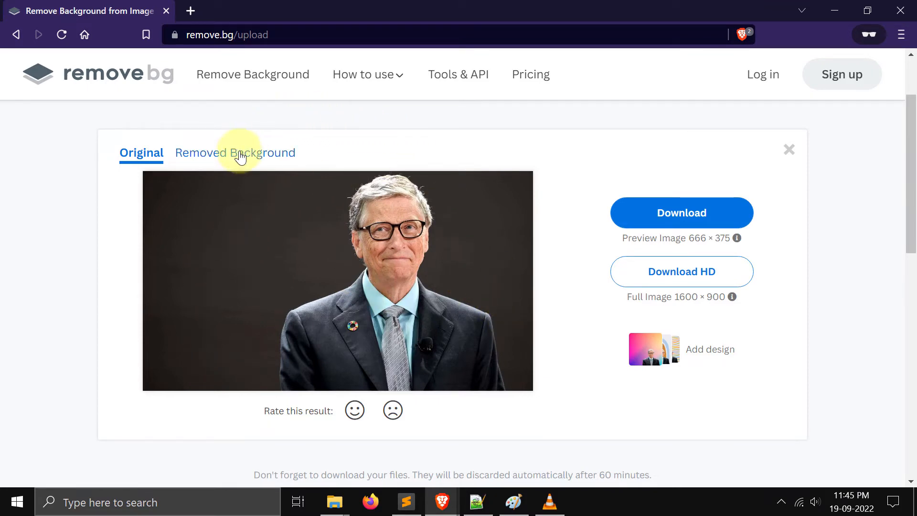
View the background-removed photo and save it as bill_gates-removebg-preview.png in Downloads
click(234, 153)
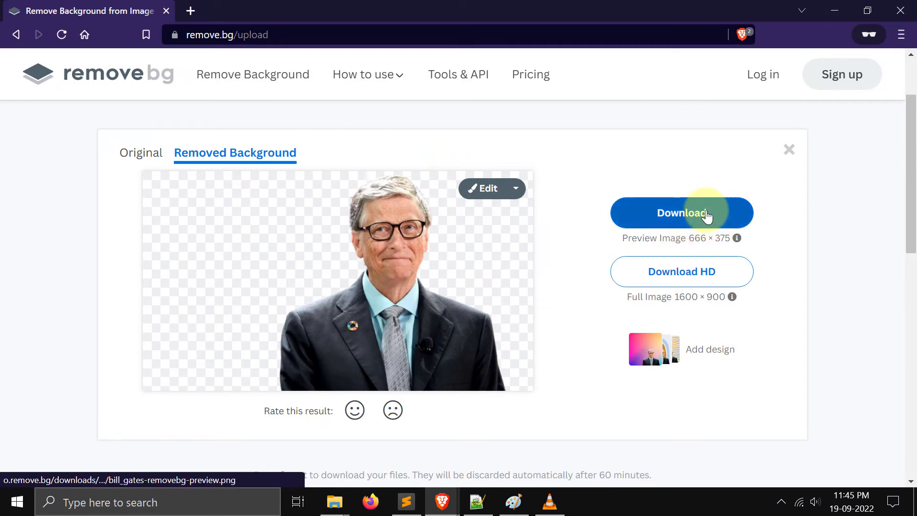
click(681, 212)
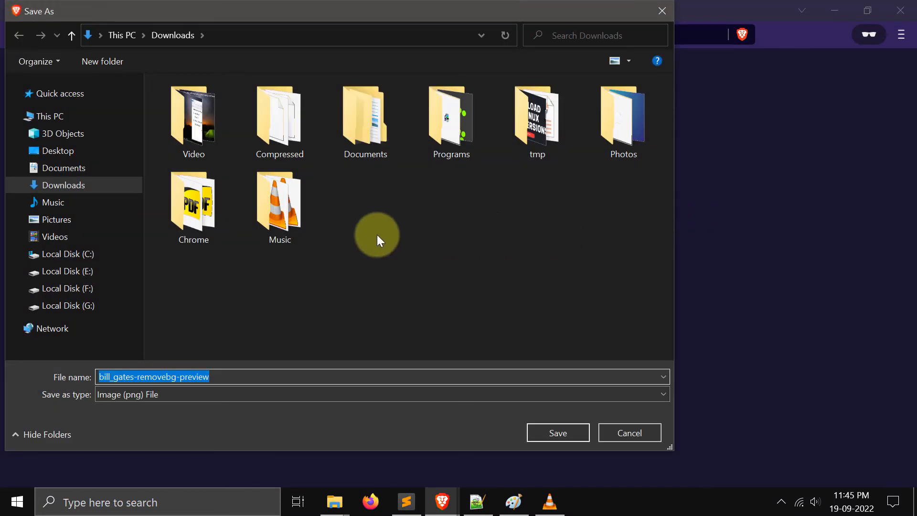
click(556, 433)
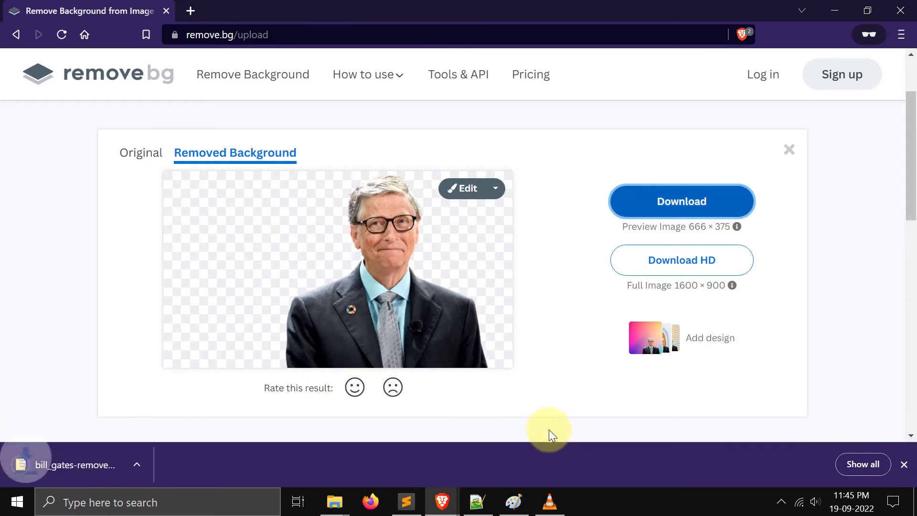
mouse_move(155, 464)
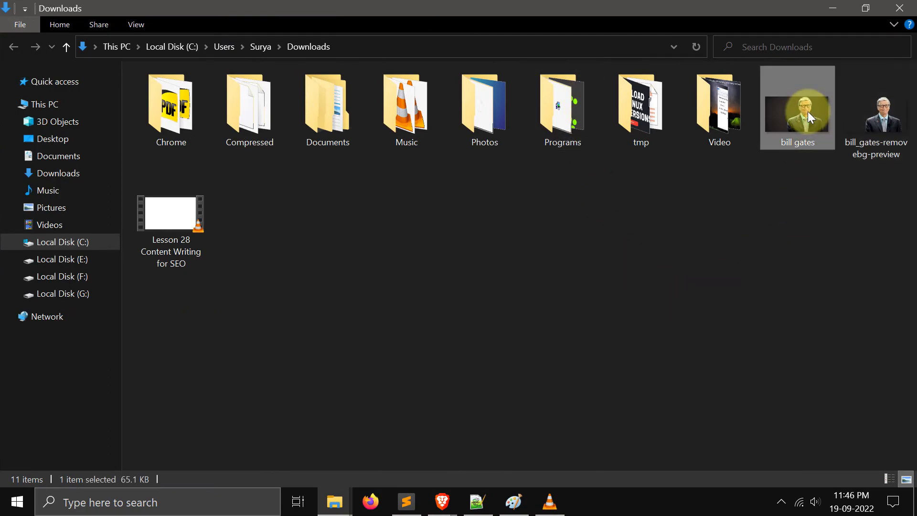
Open the original 'bill gates' photo in Honeyview and place it beside the transparent version
double_click(796, 107)
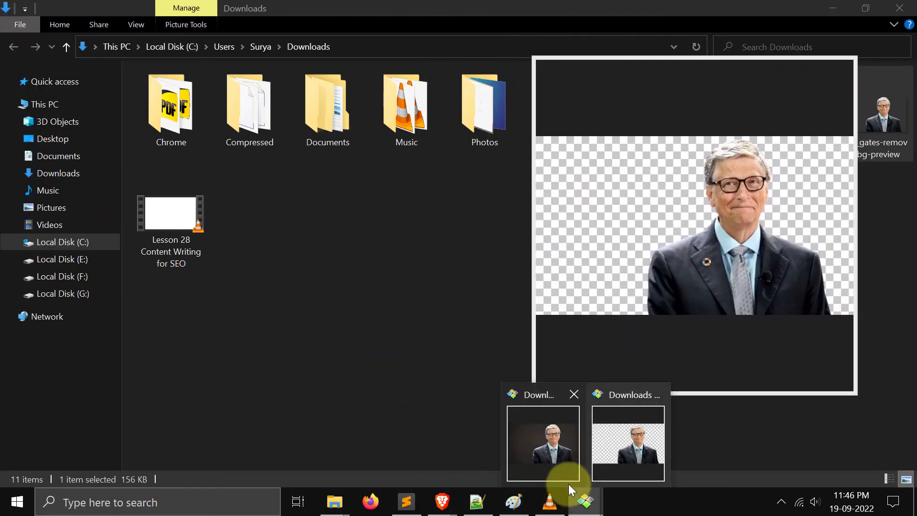
click(542, 443)
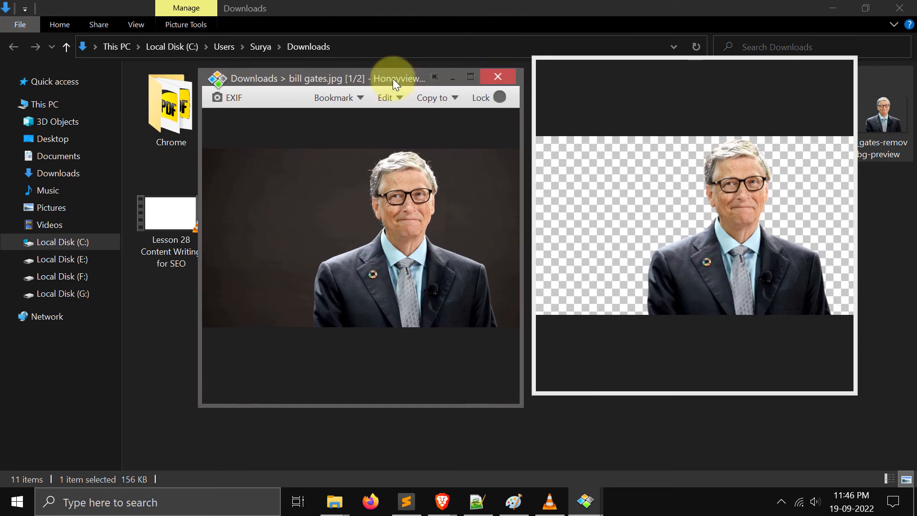
click(497, 76)
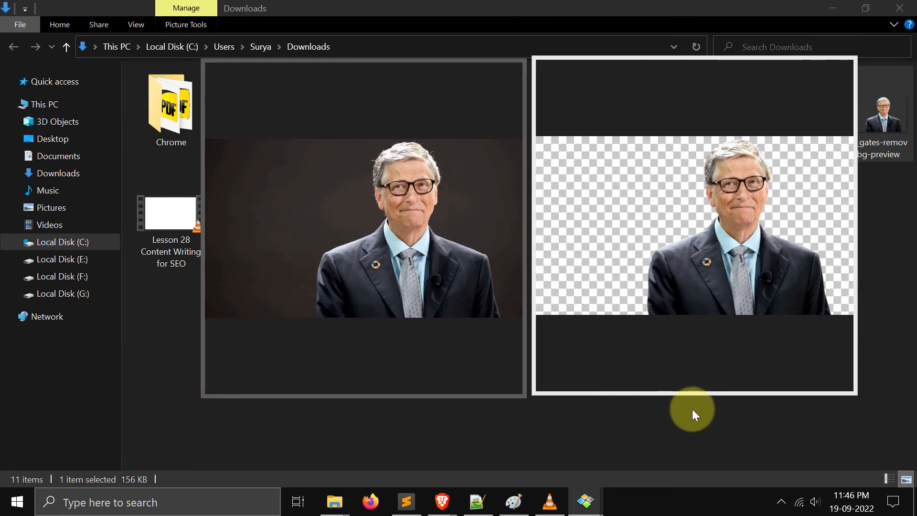